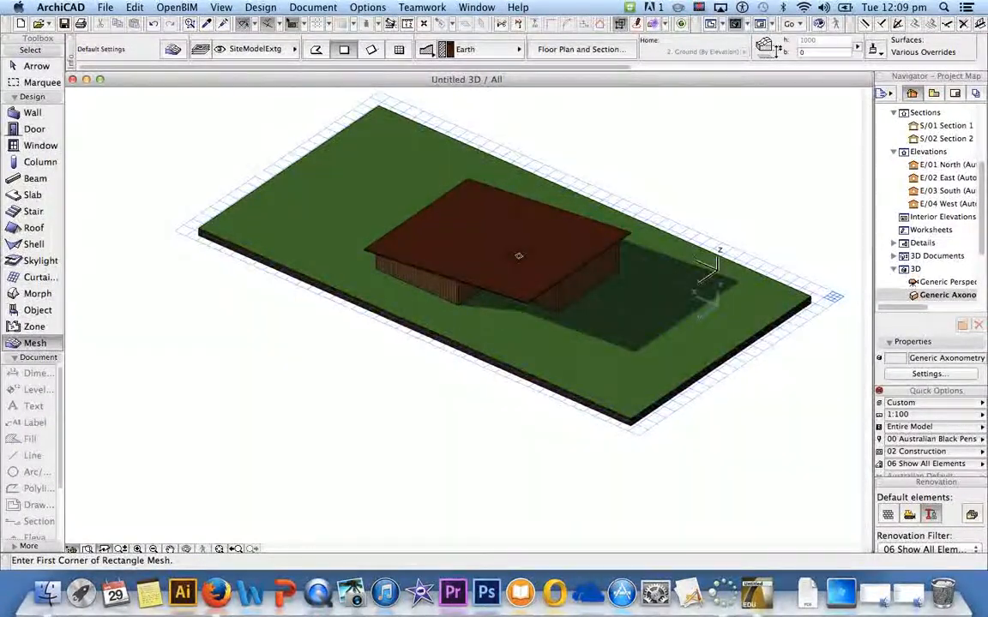
Step: Select the roof with the Arrow tool and hide its layer to expose the walls
click(36, 65)
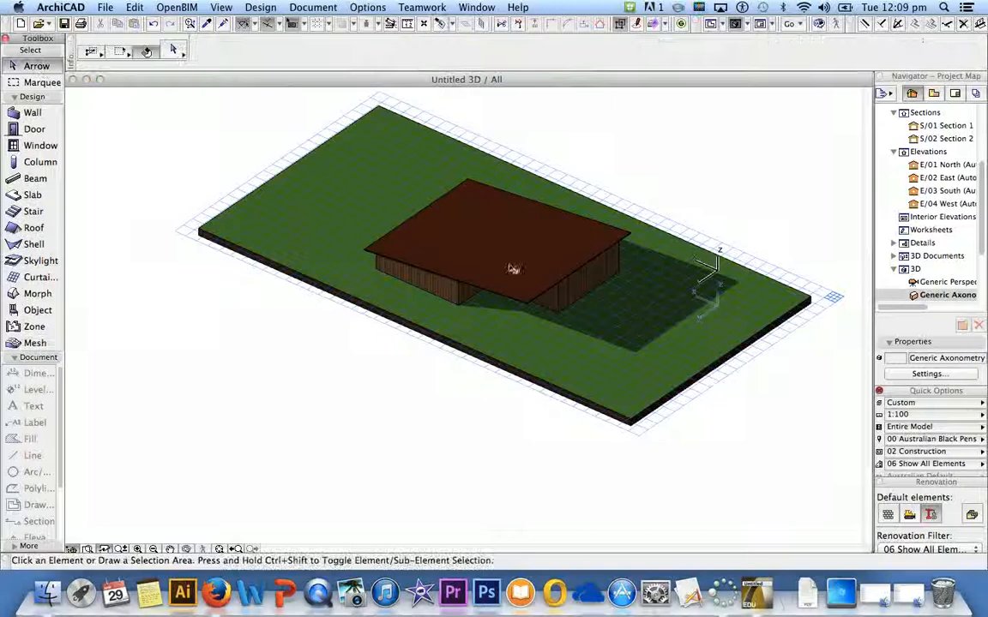
click(514, 248)
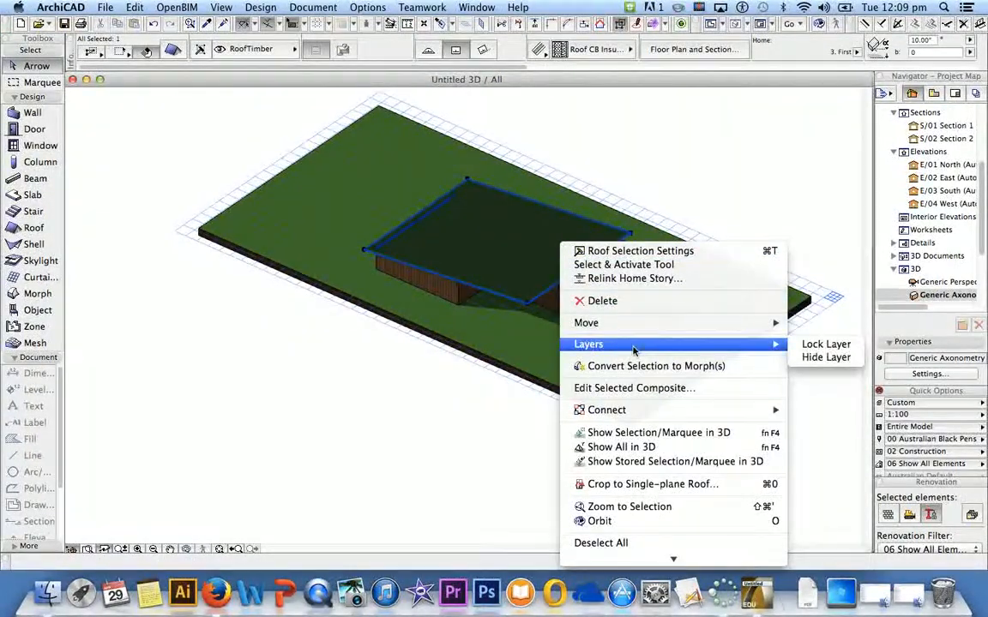
mouse_move(826, 358)
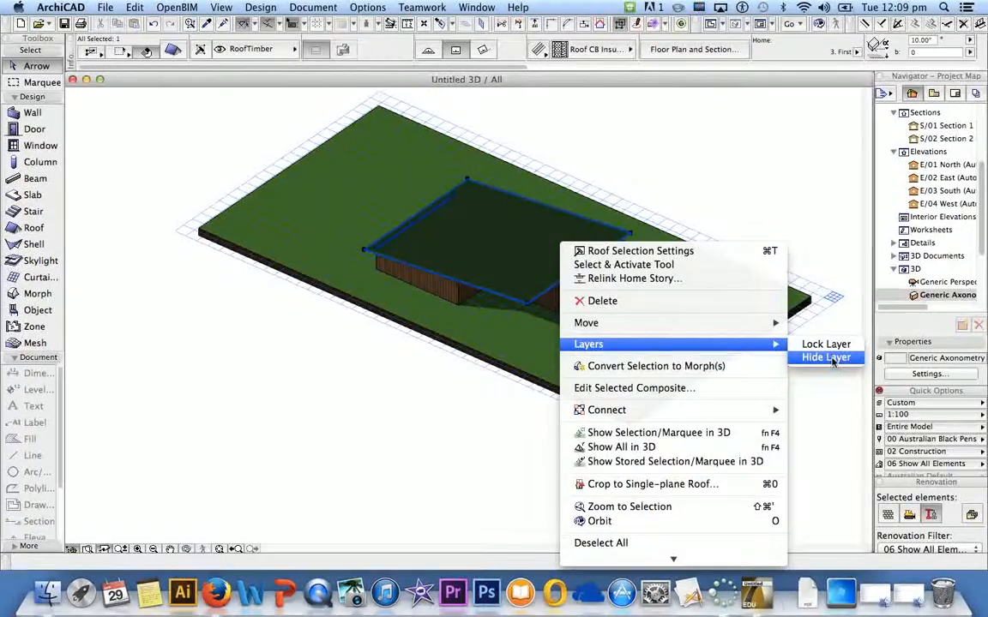
click(823, 358)
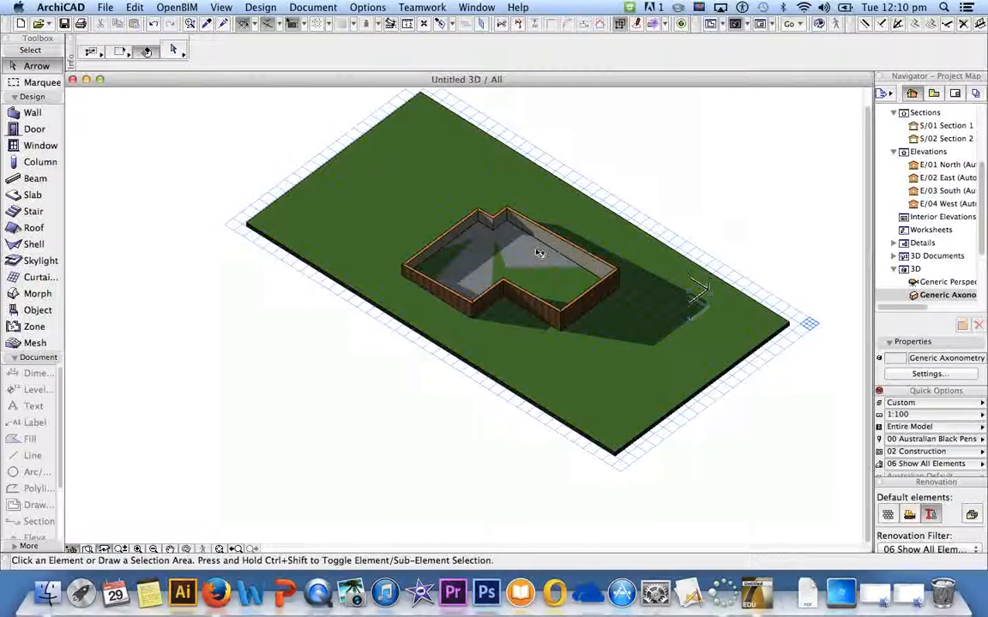
mouse_move(490, 418)
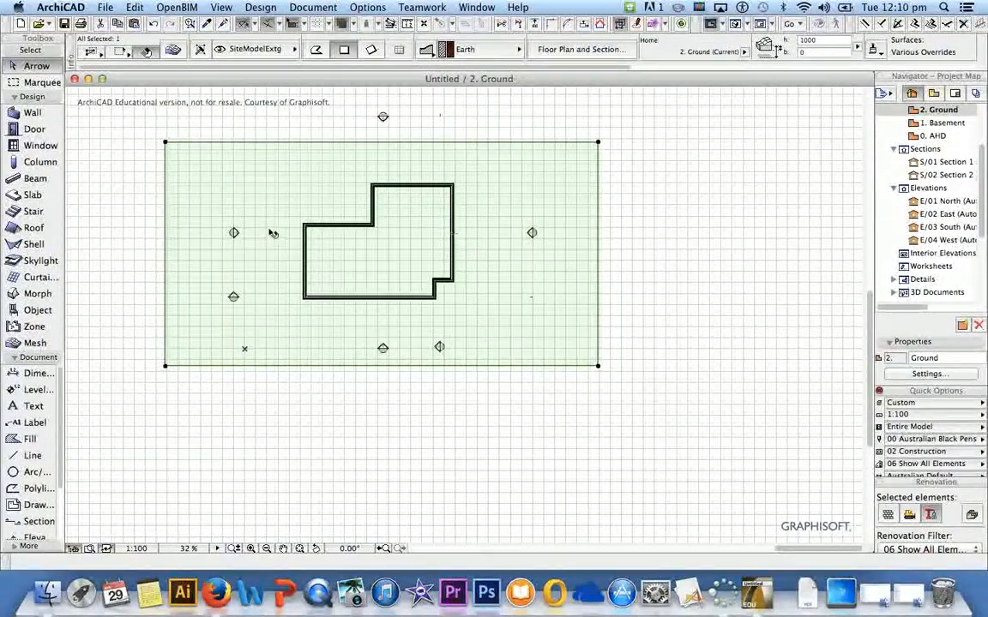
mouse_move(60, 336)
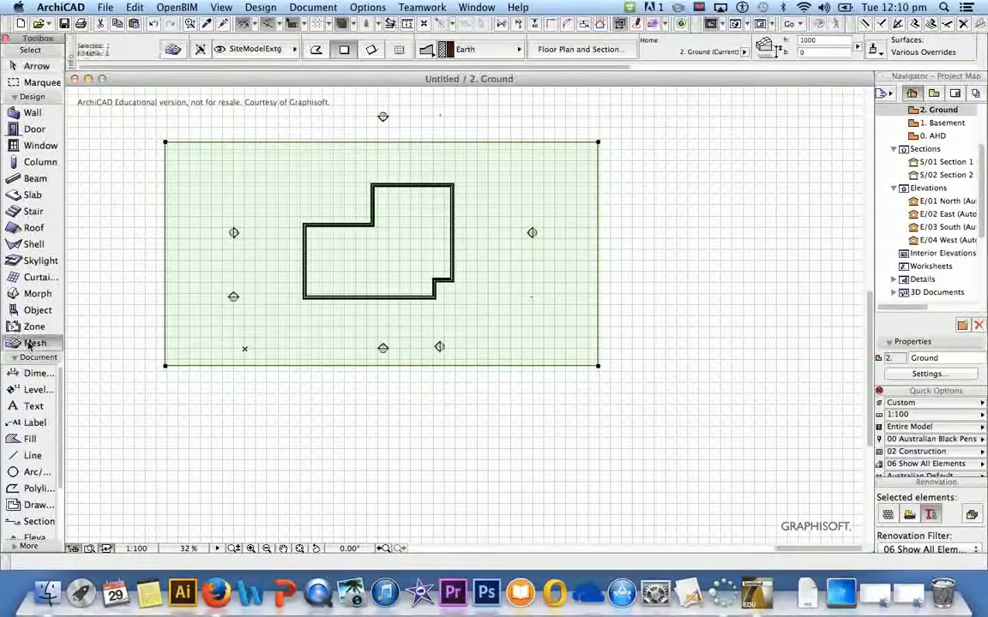
mouse_move(34, 343)
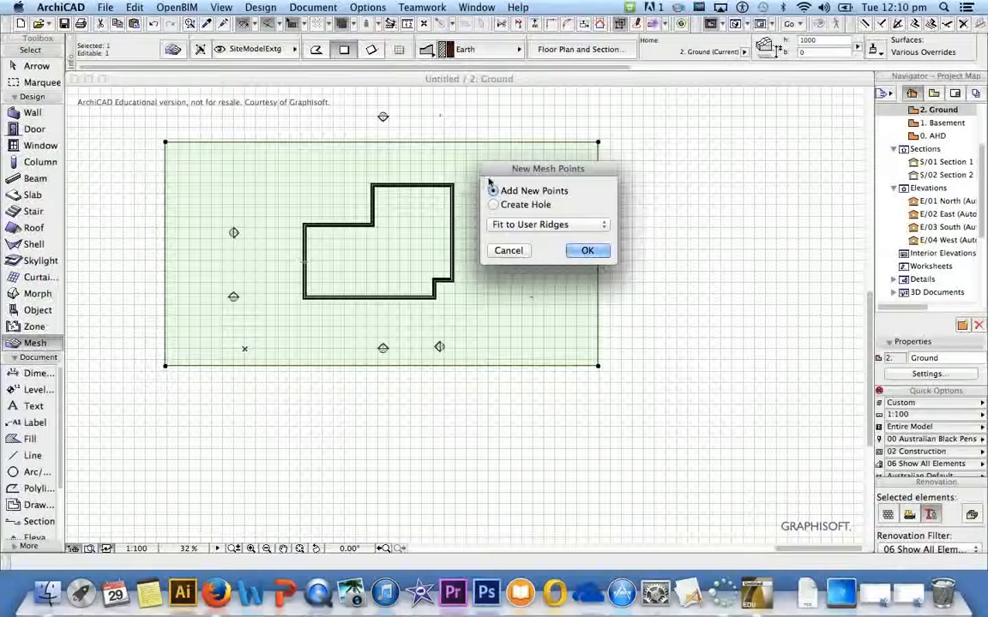
Step: Close the traced L-shaped footprint and confirm Create Hole in New Mesh Points
click(494, 190)
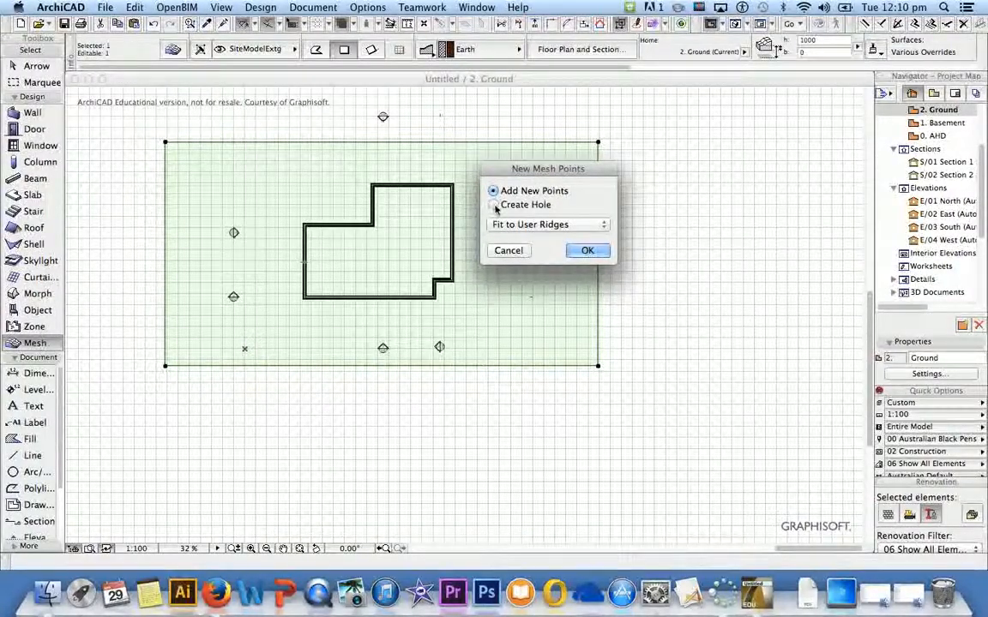
click(493, 204)
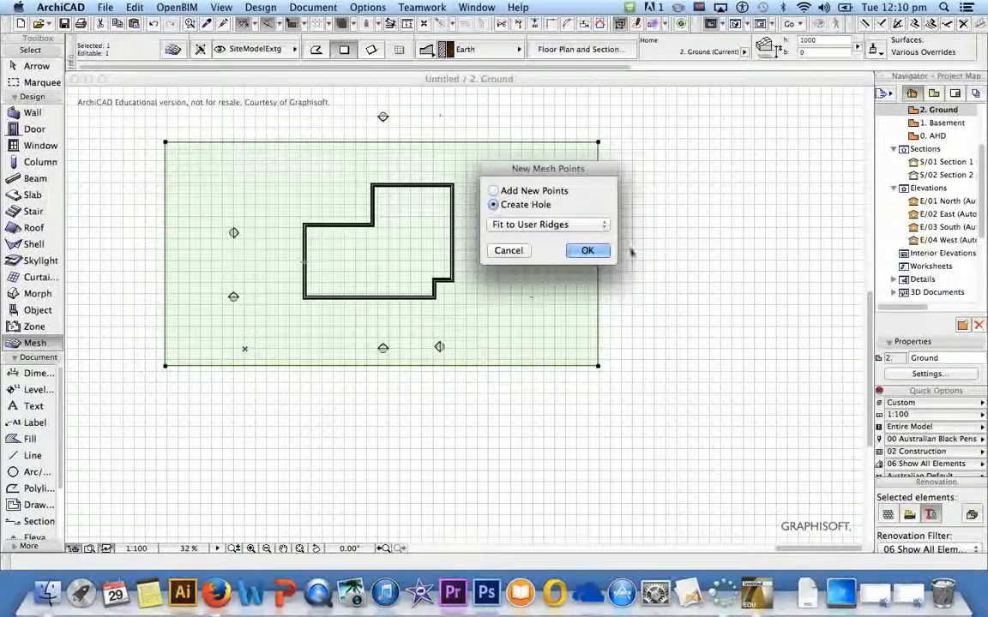
click(587, 251)
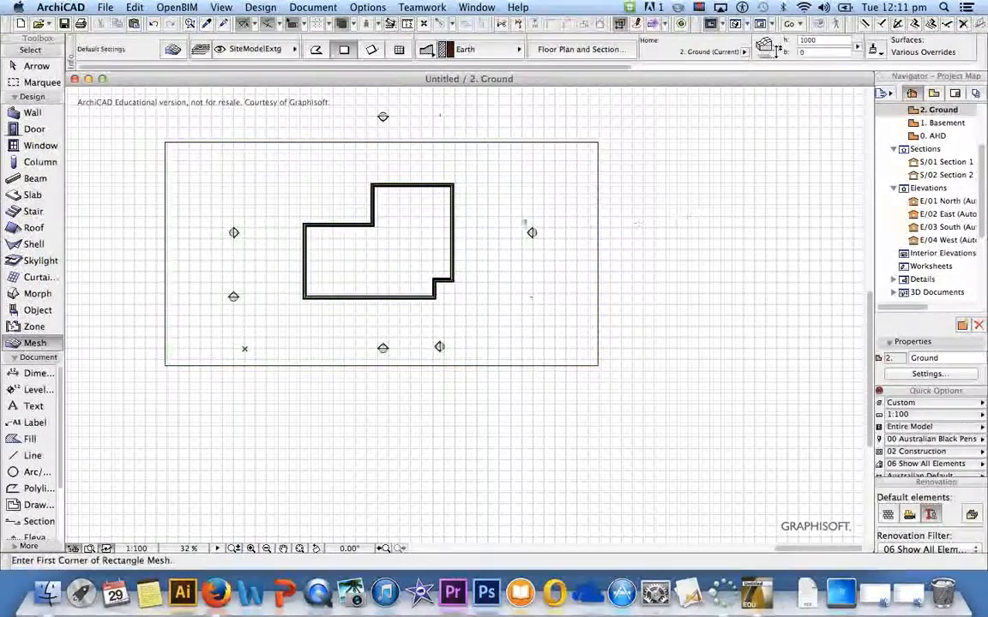
mouse_move(511, 204)
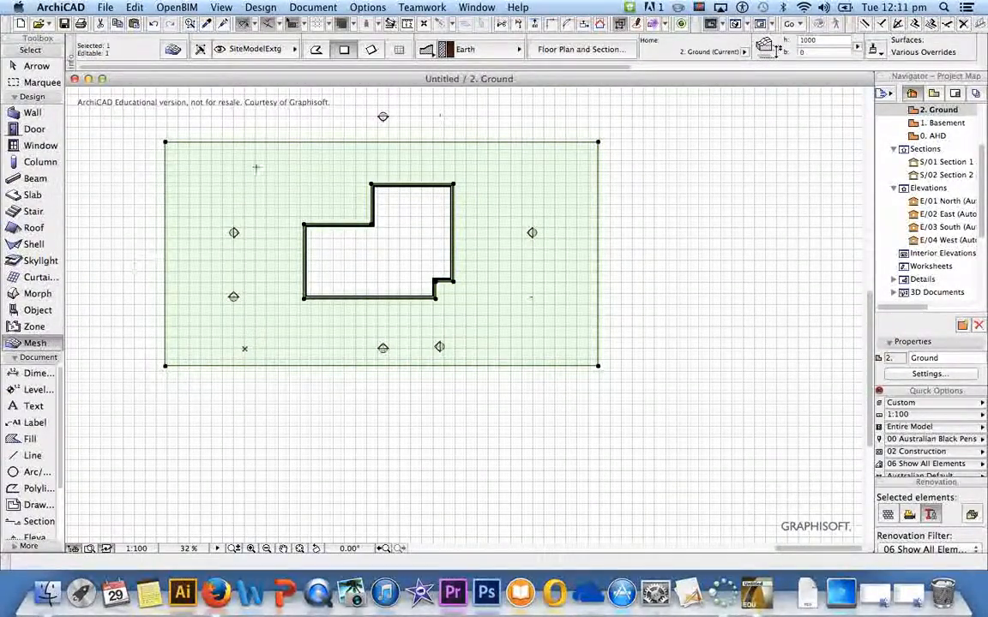
Step: Draw a square on the mesh's left side and confirm it as a Create Hole
drag(195, 177, 276, 278)
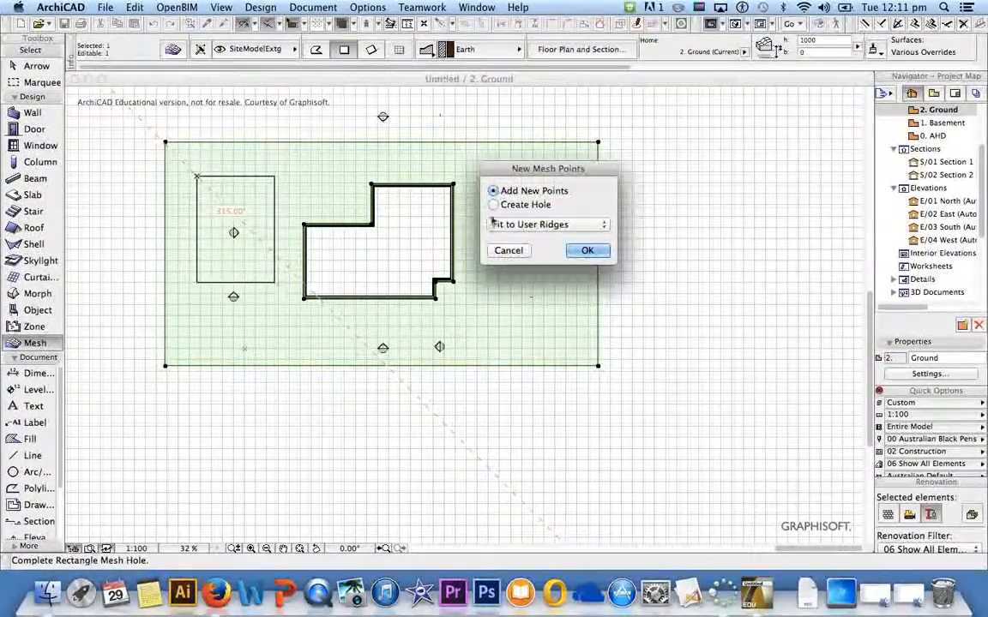
click(494, 204)
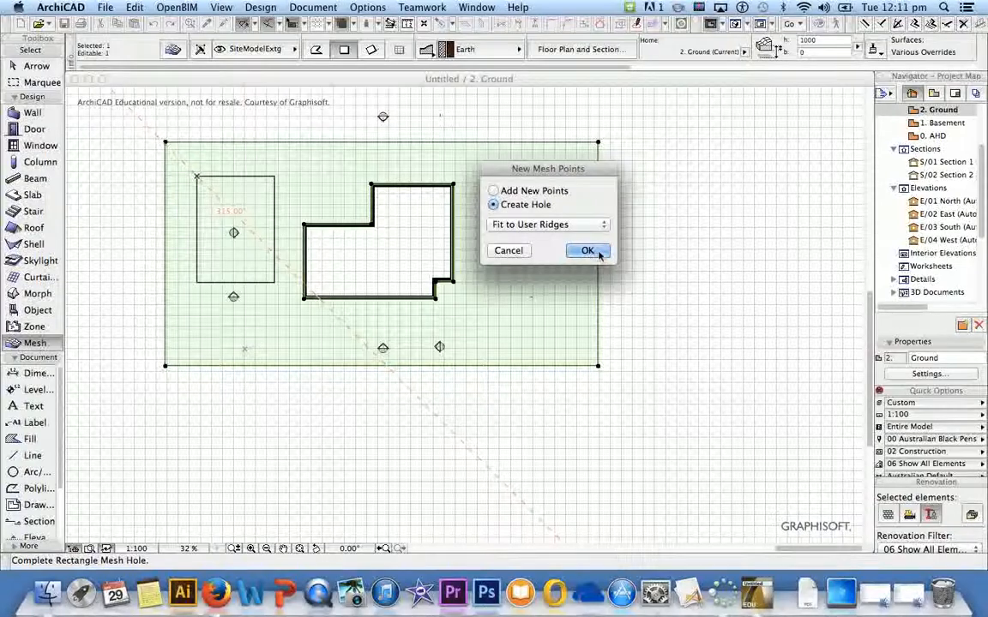
click(587, 250)
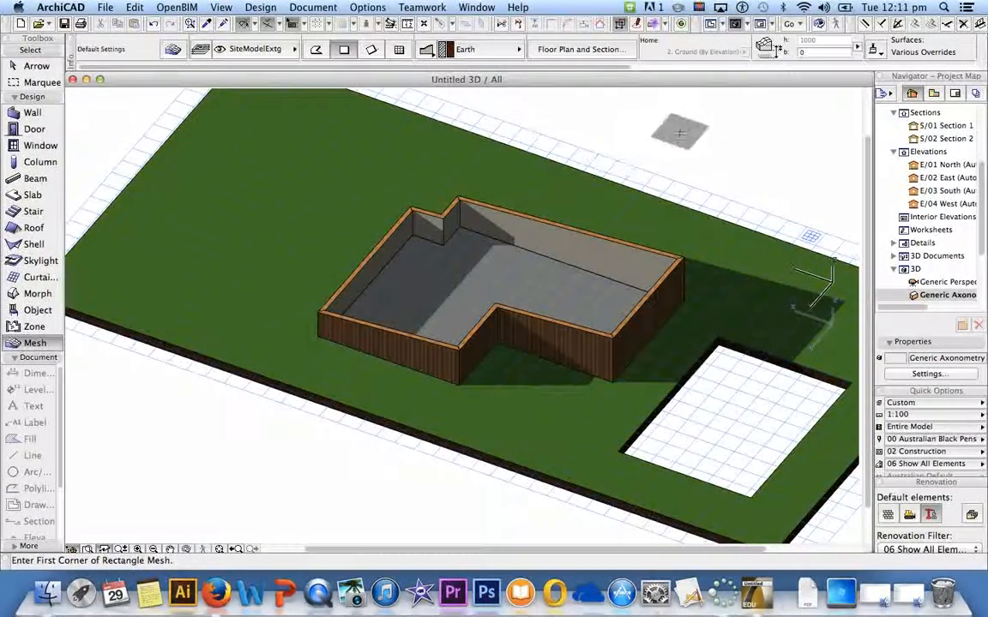
Step: Switch back to the Arrow tool before reviewing the holed mesh in 3D
click(38, 66)
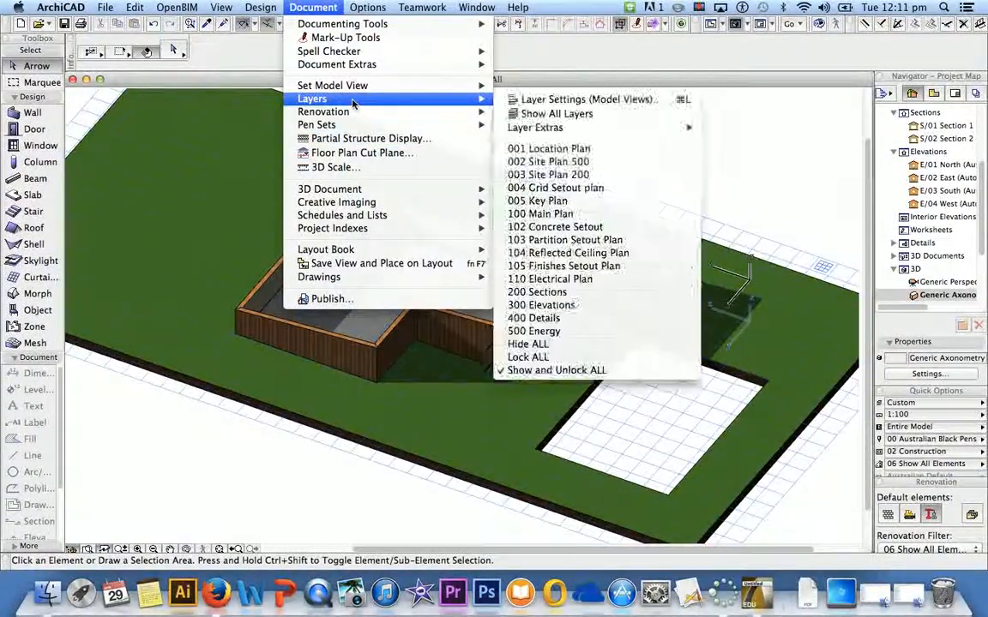
mouse_move(555, 114)
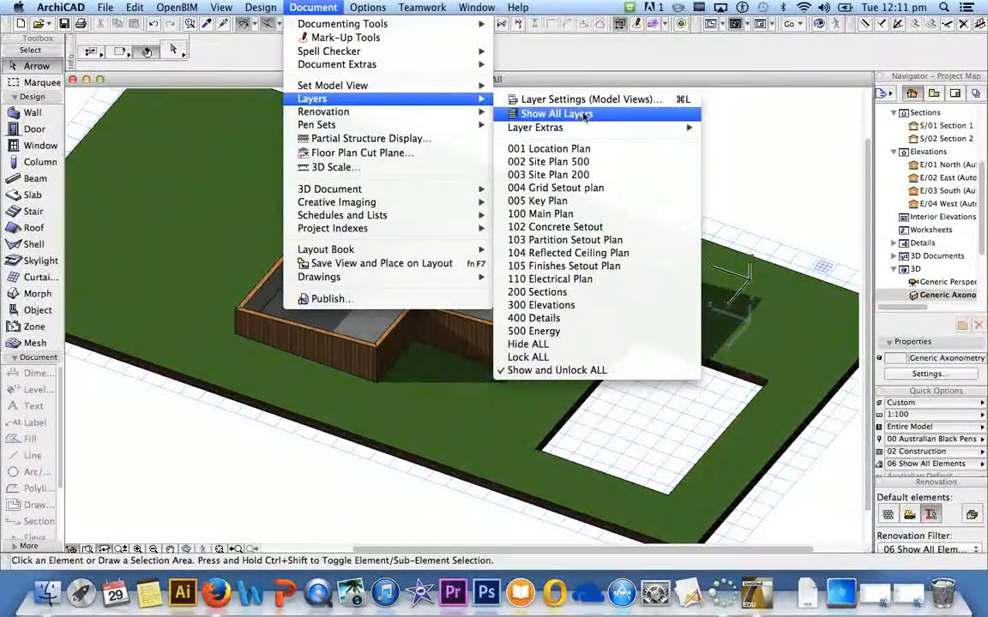